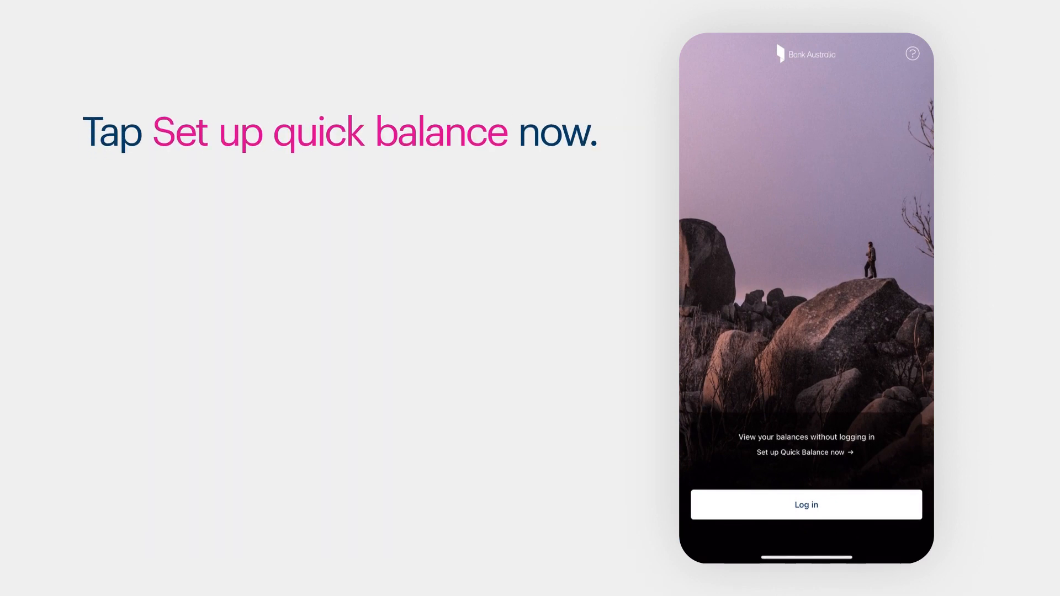
# Step: Choose 'Set up Quick Balance now' from the welcome screen to reach the Quick balance setup
pyautogui.click(799, 452)
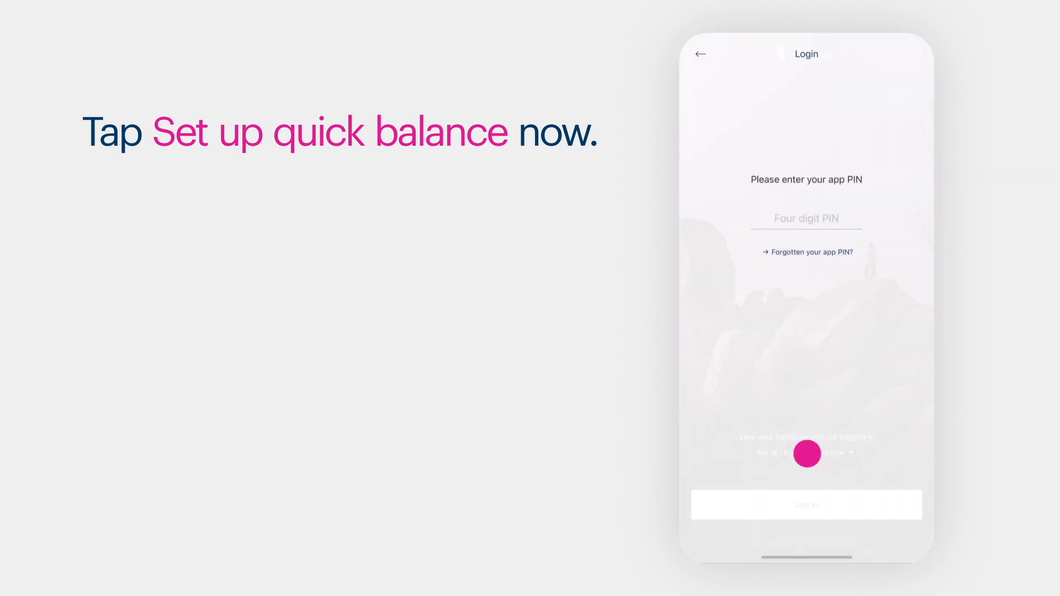
pyautogui.click(806, 452)
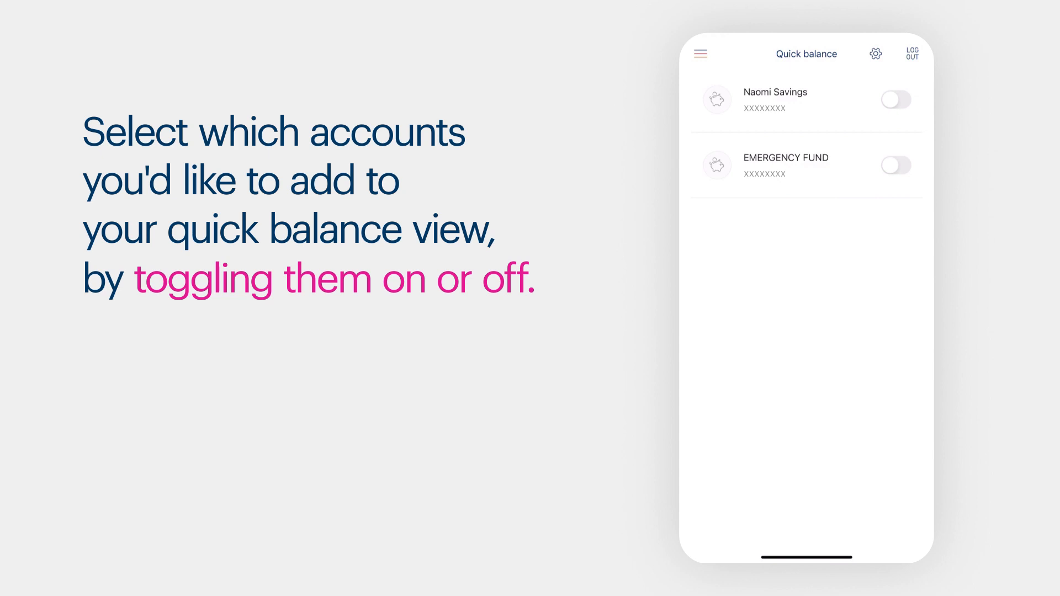
# Step: Switch on the Naomi Savings and EMERGENCY FUND account toggles for Quick Balance
pyautogui.click(895, 99)
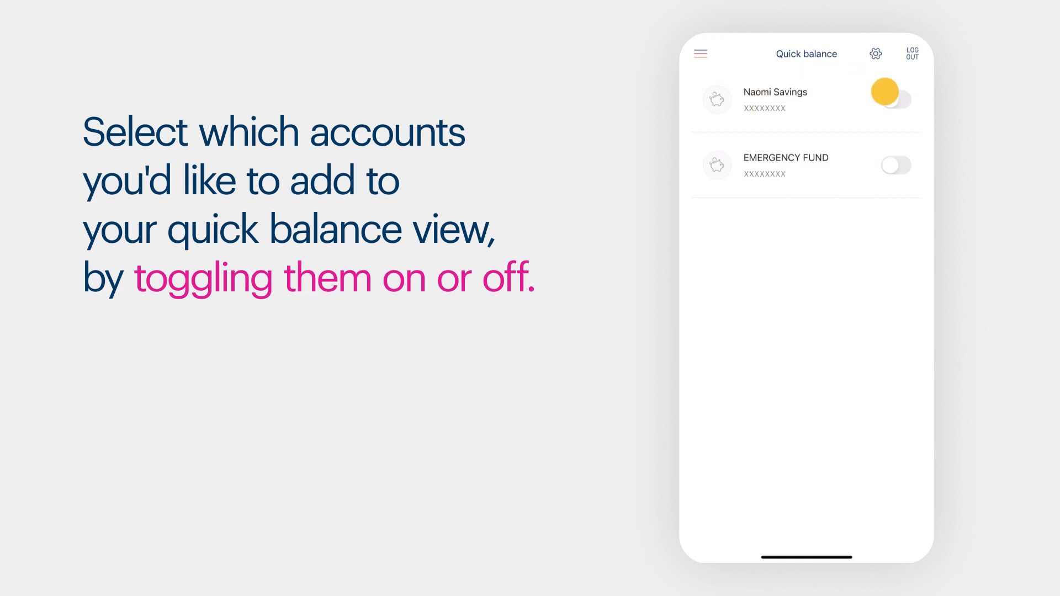
pyautogui.click(895, 165)
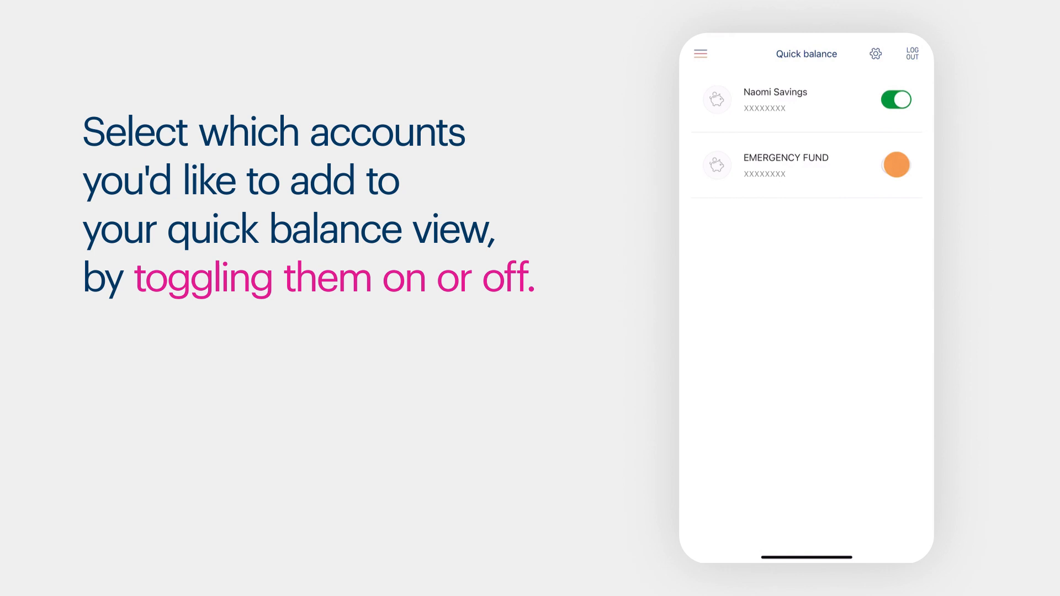
pyautogui.click(895, 165)
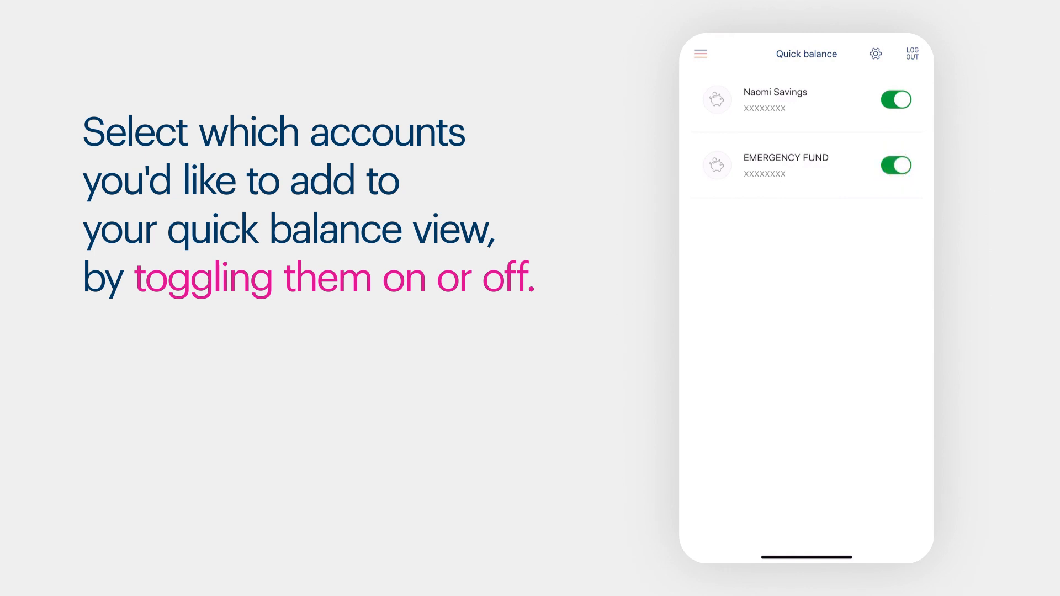